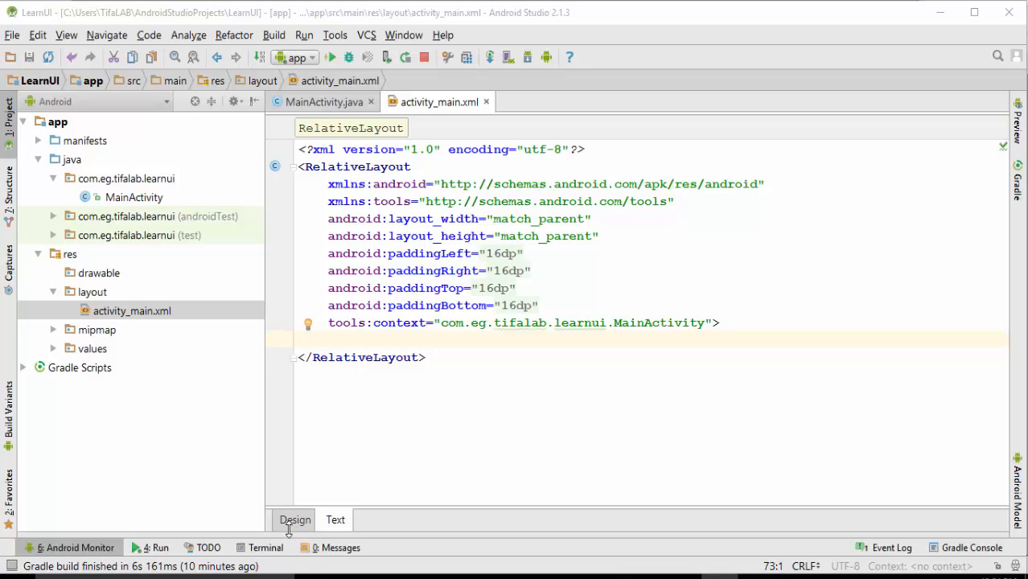
mouse_move(288, 530)
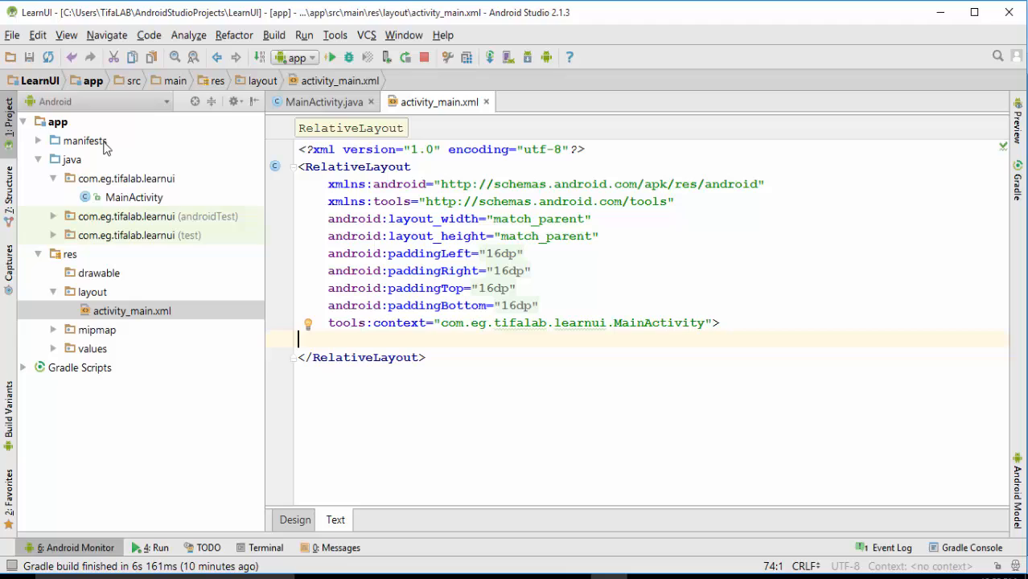
Locate activity_main.xml under res/layout and view its XML source.
click(24, 121)
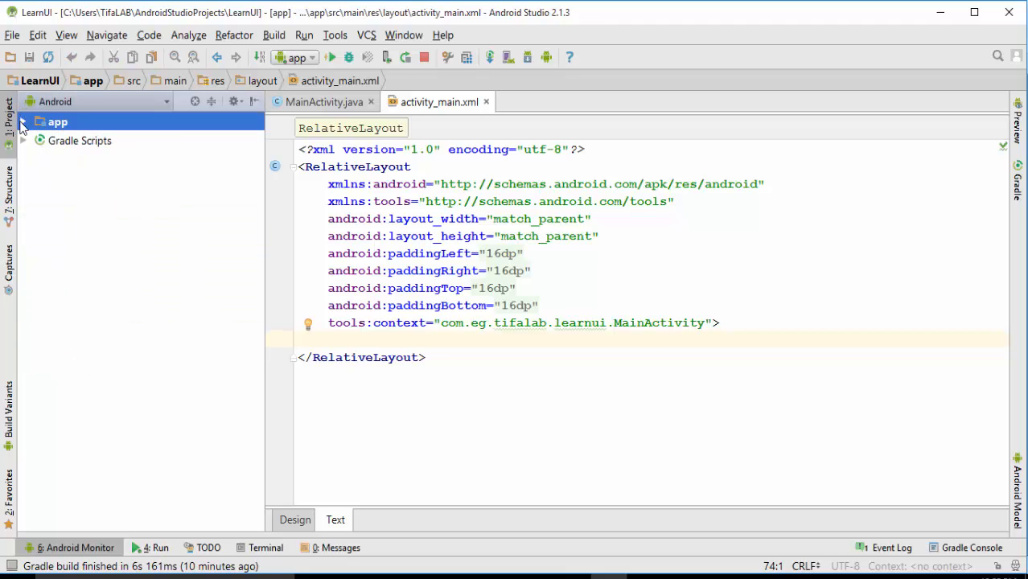
click(23, 121)
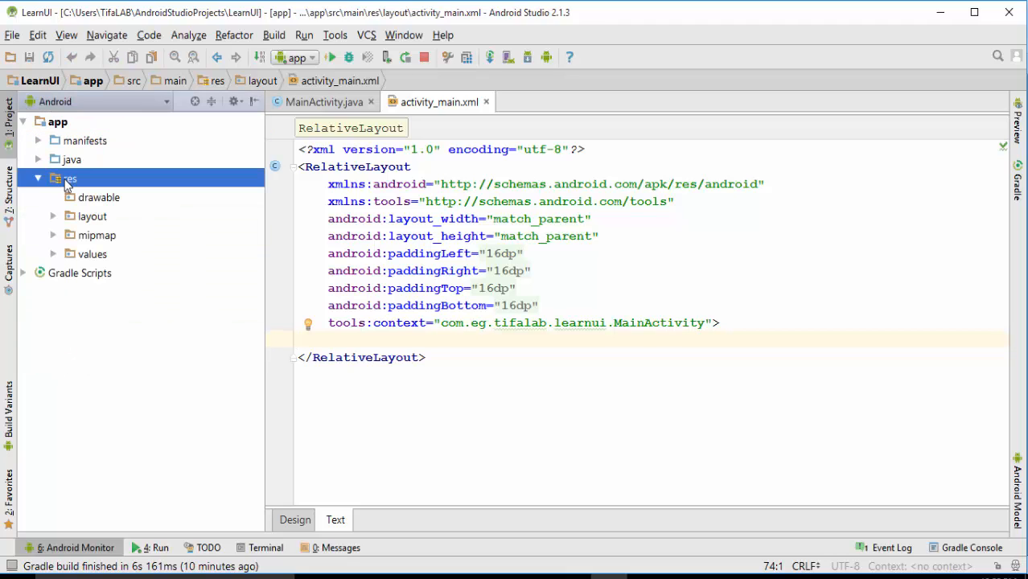
click(92, 215)
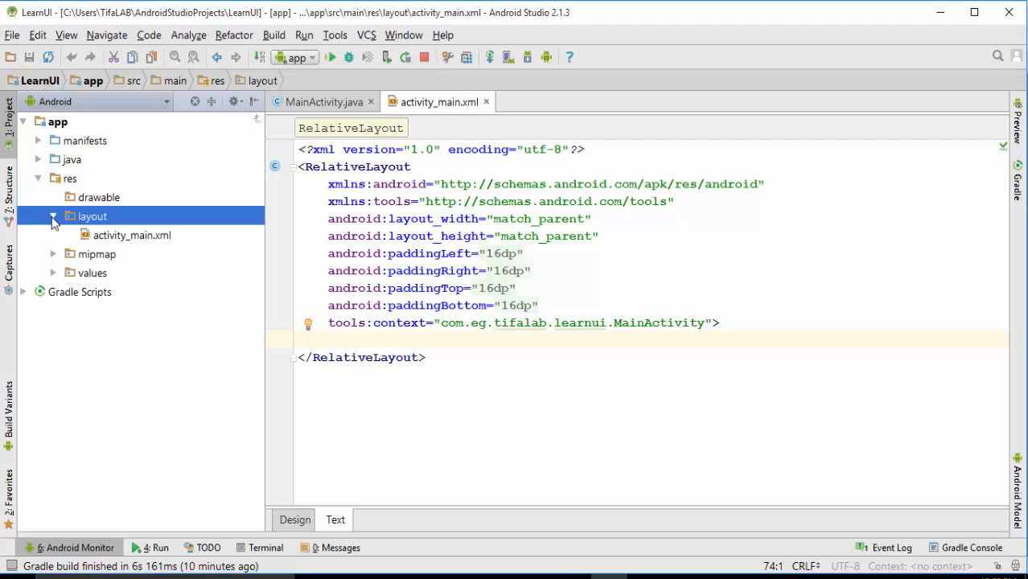
click(133, 235)
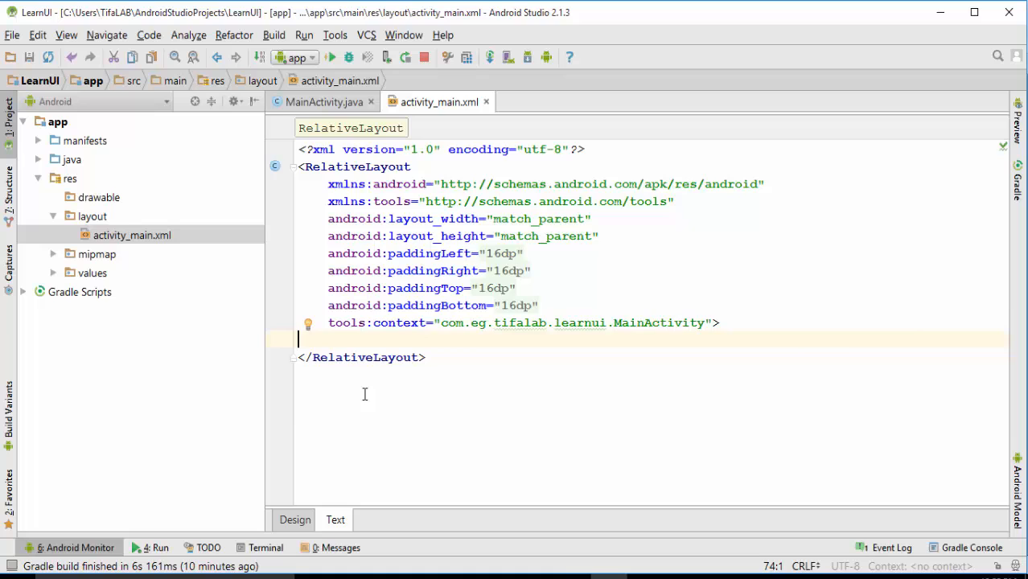
click(295, 519)
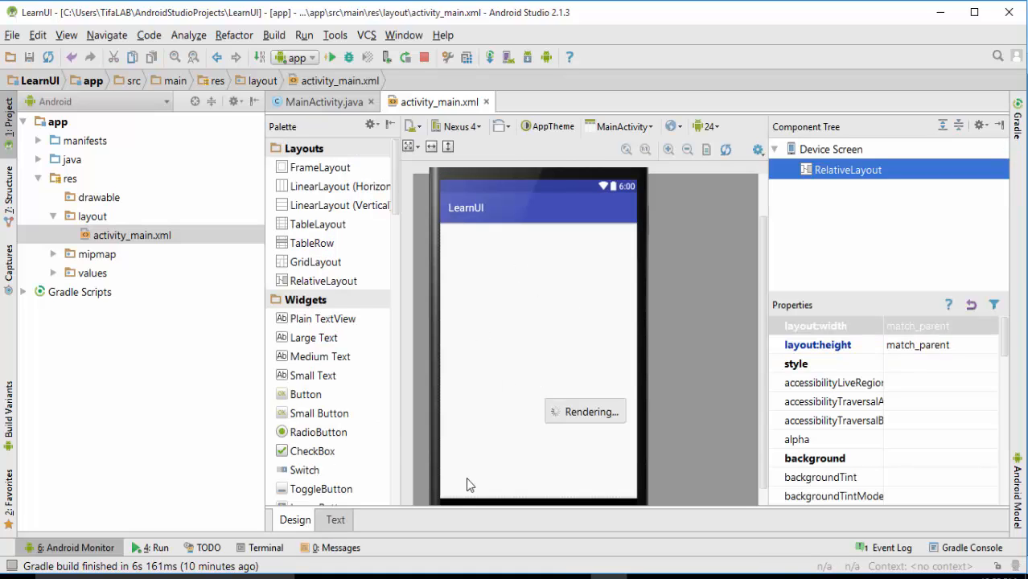
click(335, 520)
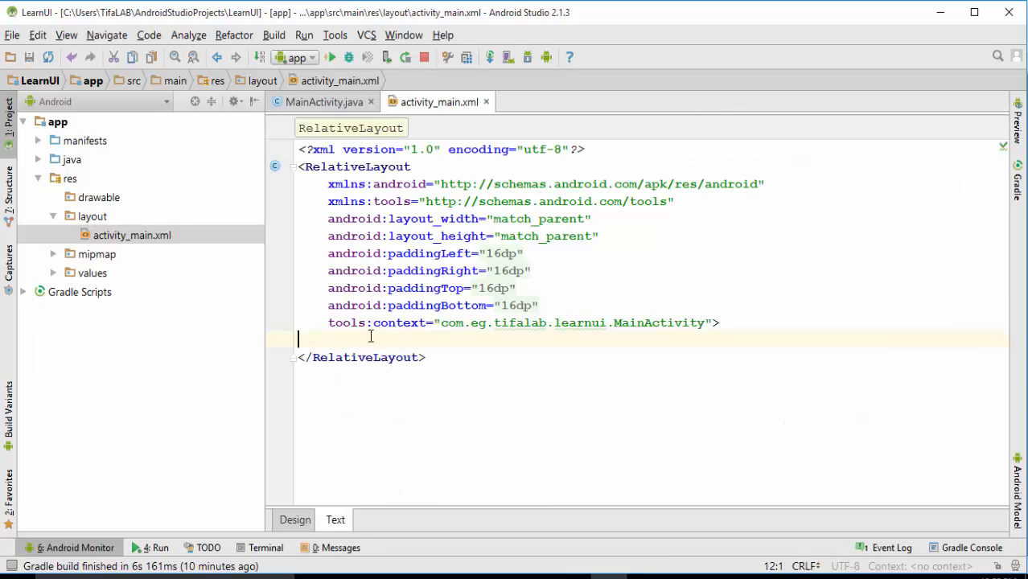
Add a <Button/> inside RelativeLayout with android:layout_height="wrap_content".
key(enter)
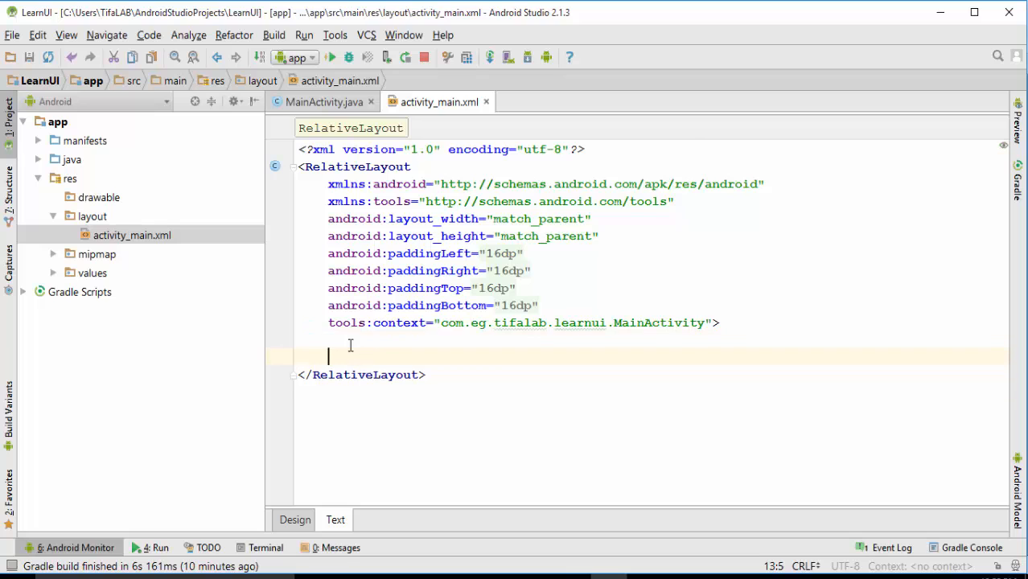
text(<Button)
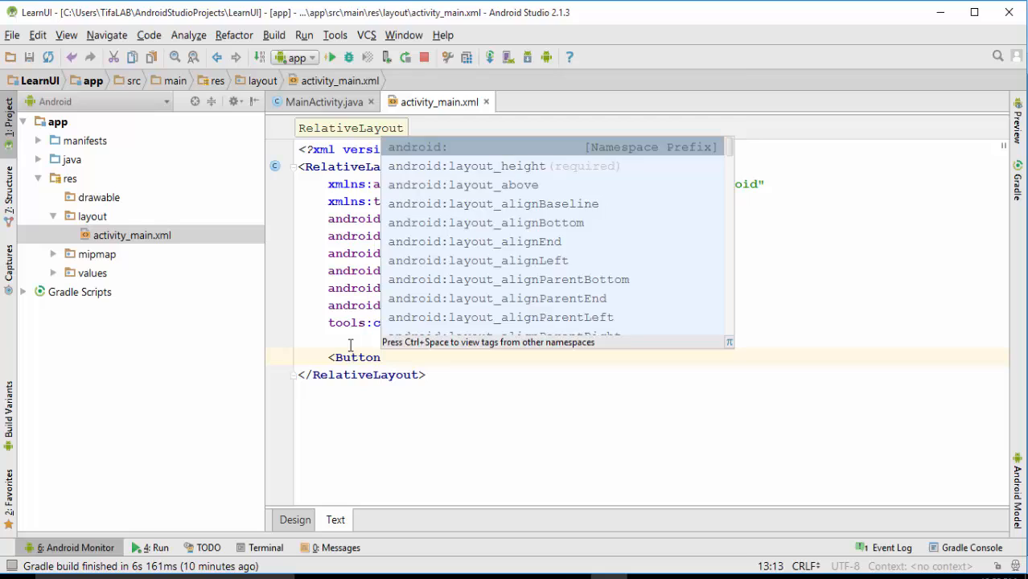
text(/>)
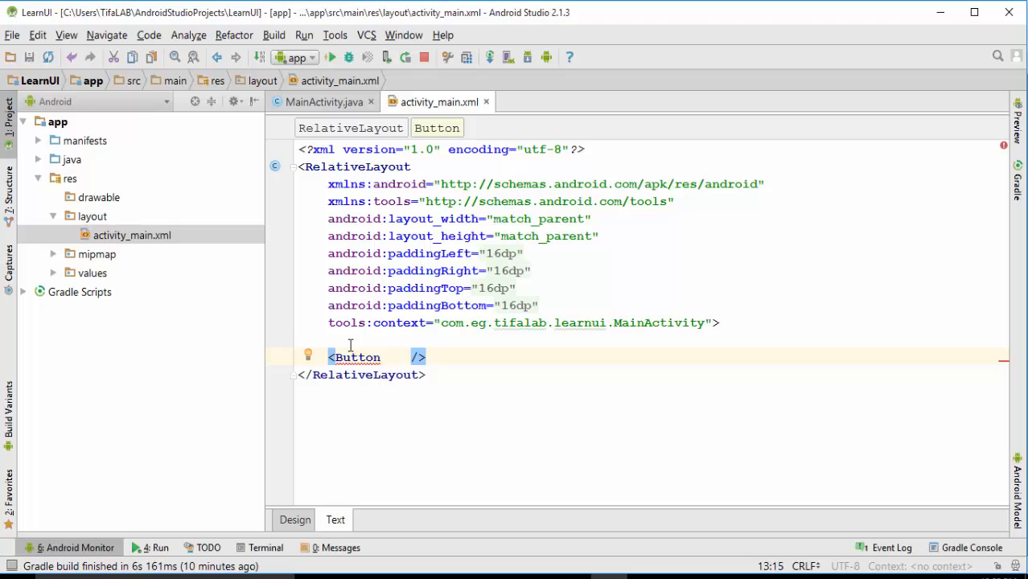
text(a)
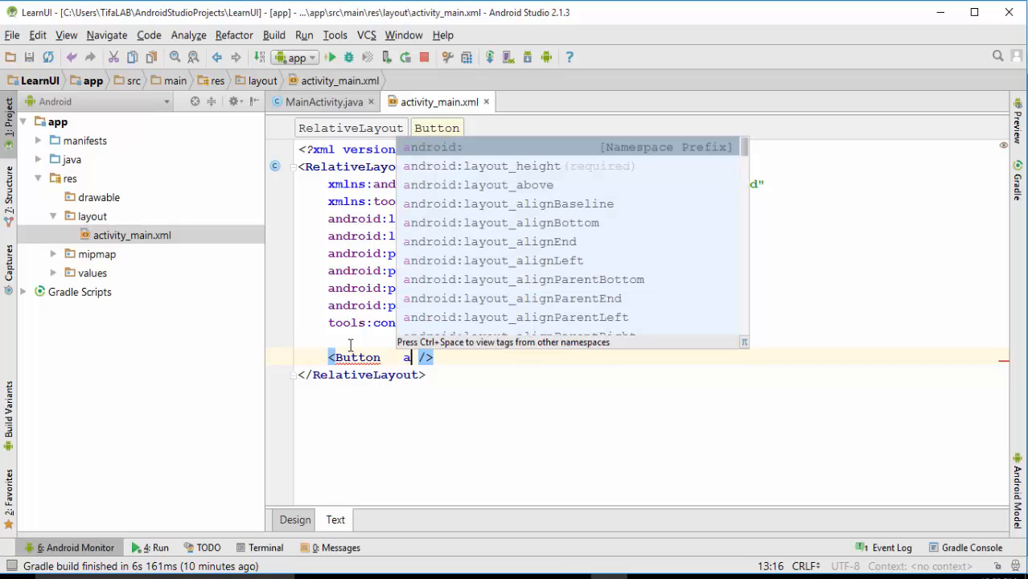
text(ndroid:layout)
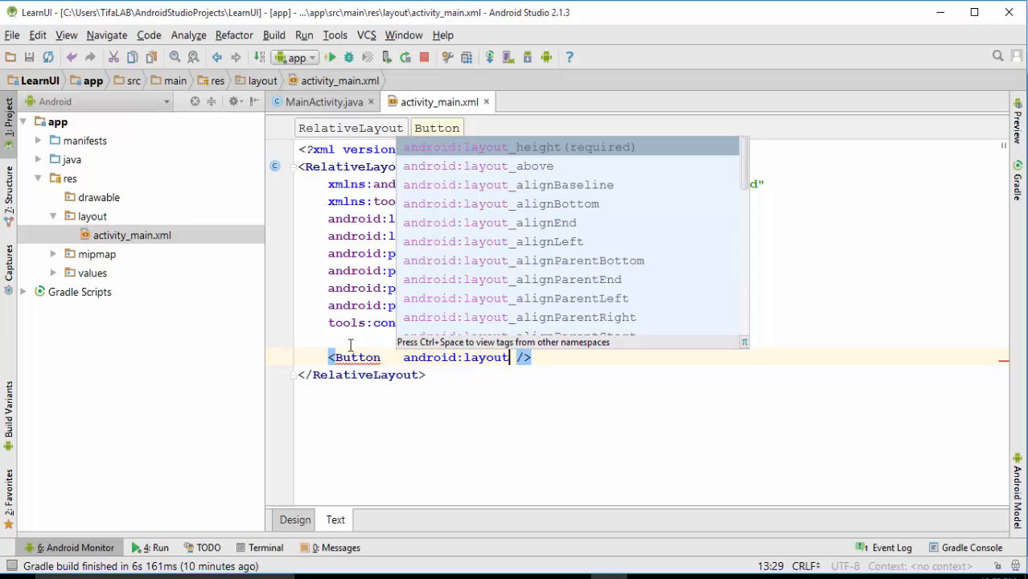
text(_heig)
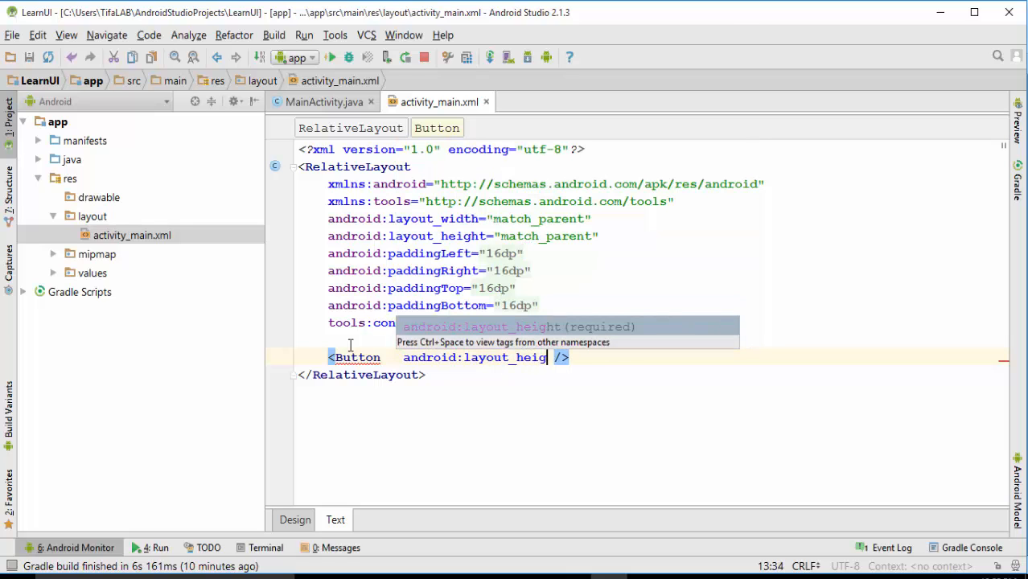
key(Tab)
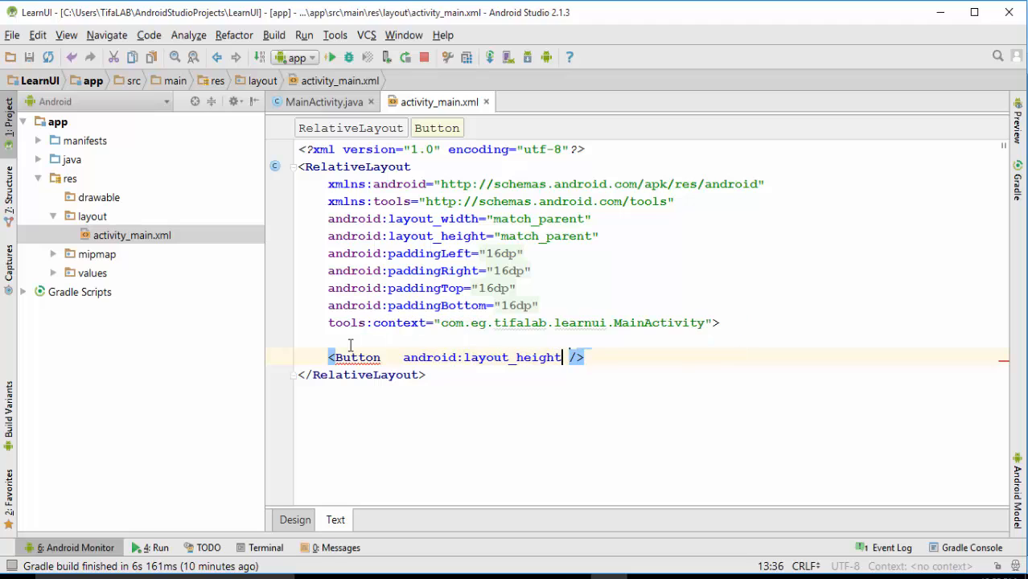
text(")
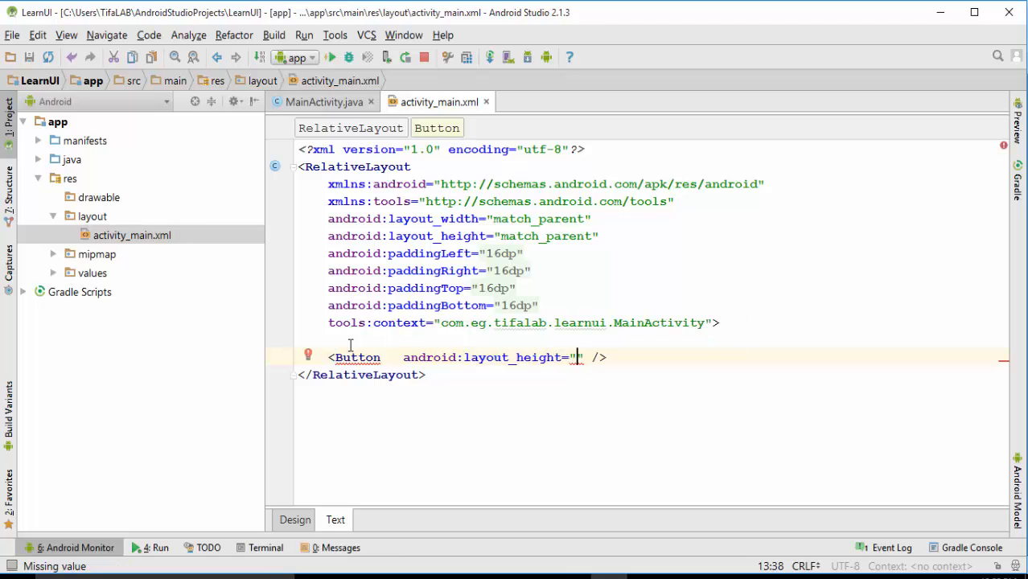
text(wrap_content)
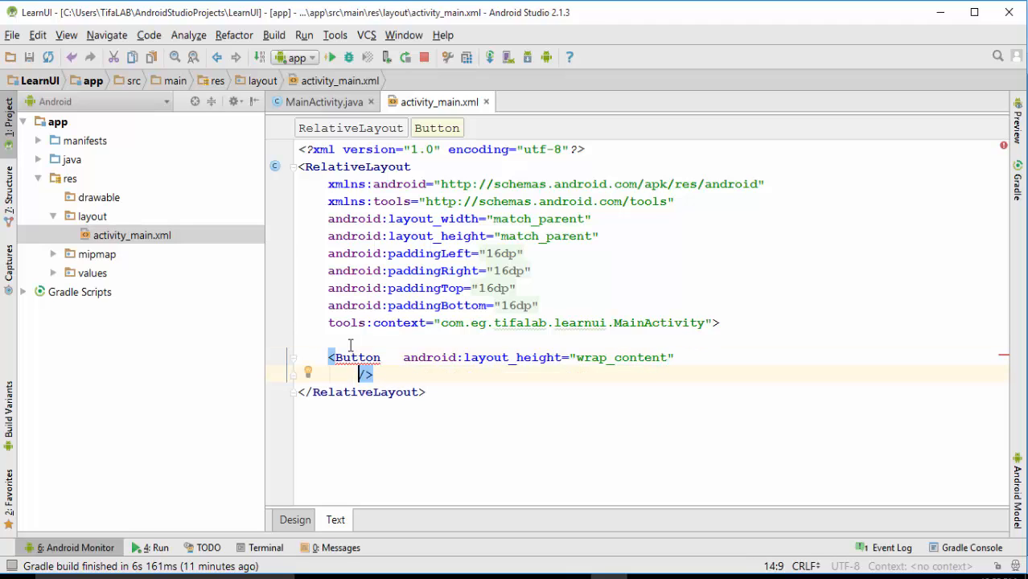
Give the Button android:layout_width="match_parent".
text(an)
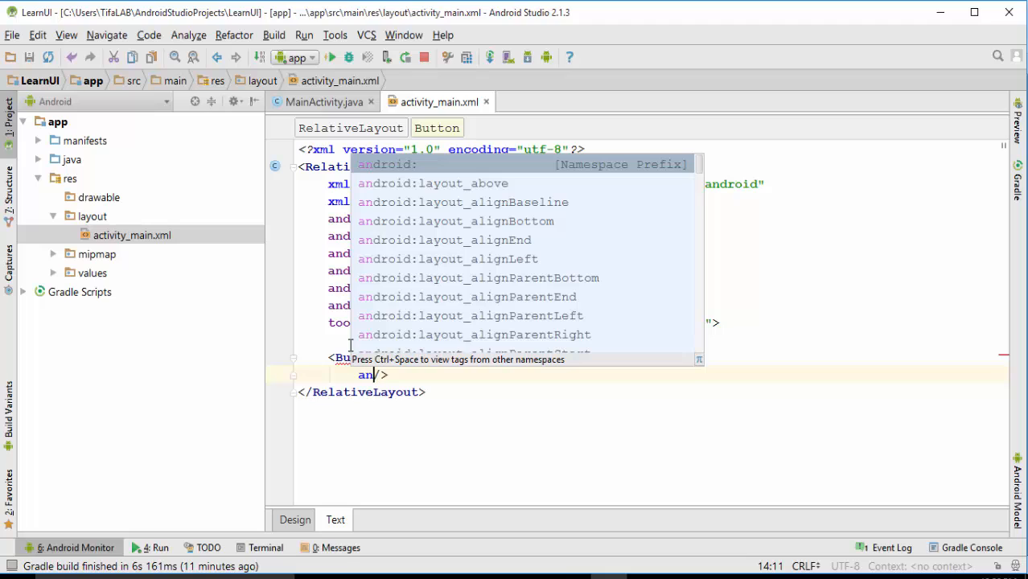
text(droid:layout_width="")
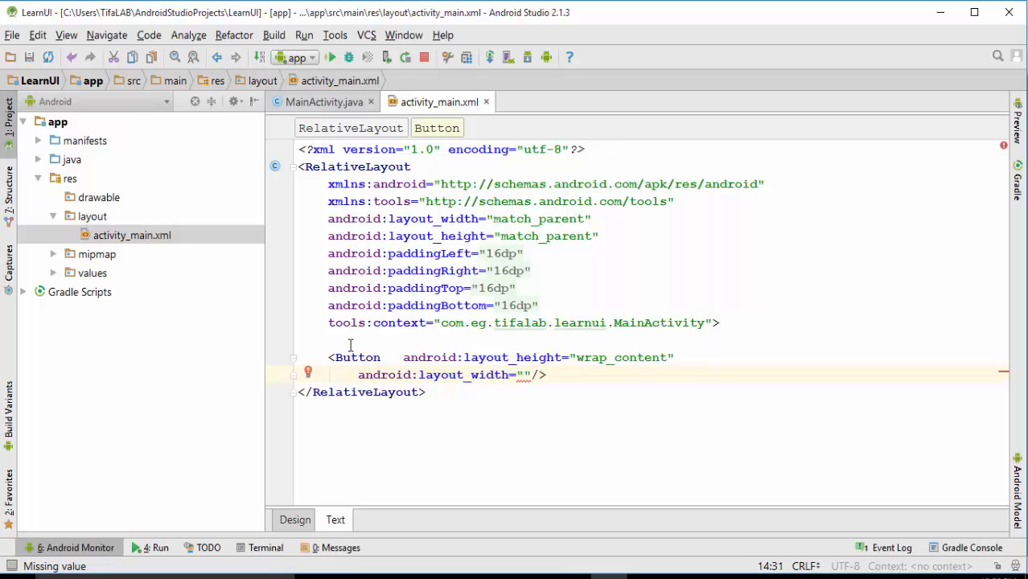
text(match_parent)
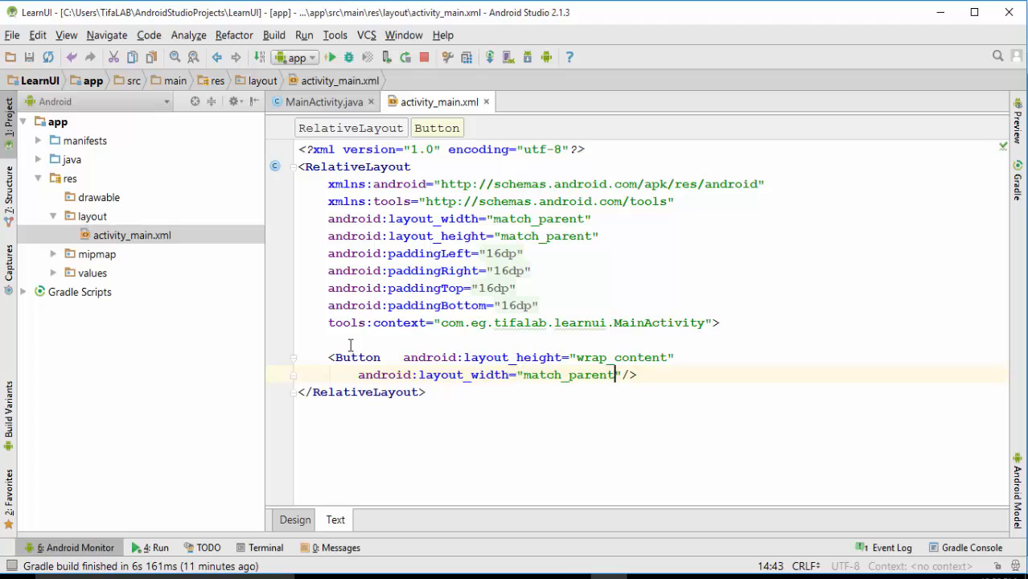
Add android:text="Click Me " to the Button.
key(enter)
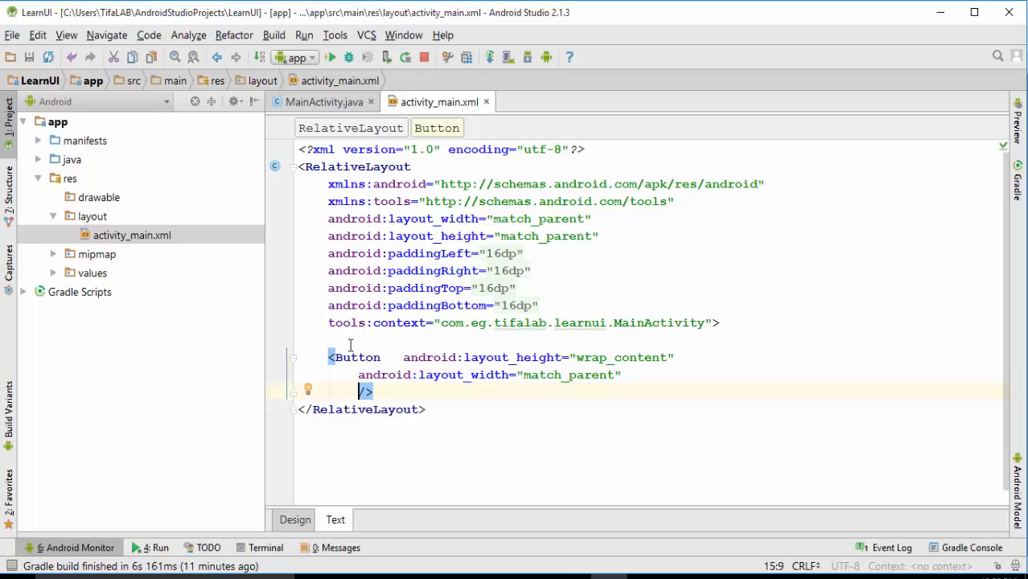
text(android:text=)
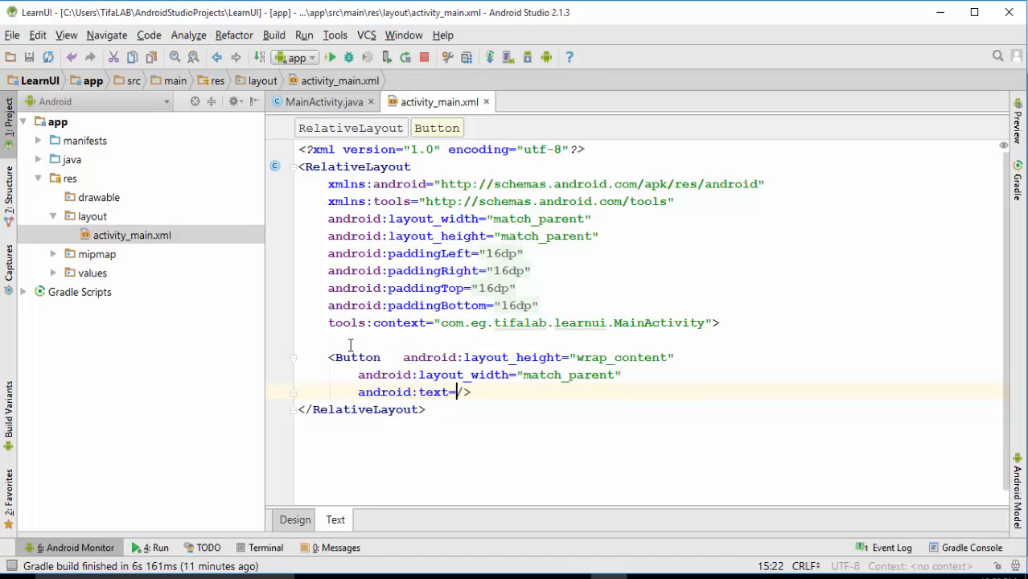
text(C")
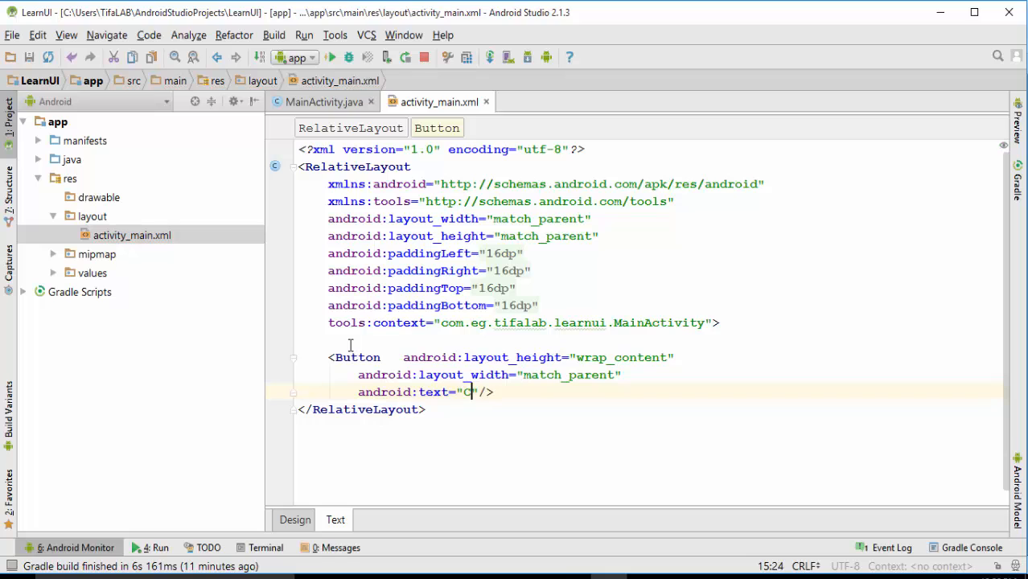
text(lick M)
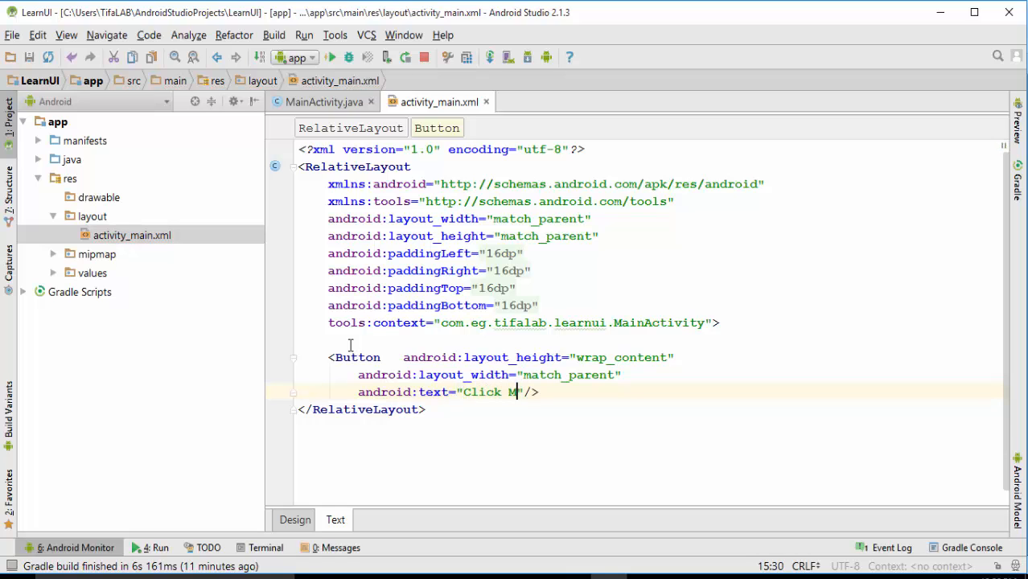
Start an android:id attribute with "@+id" for the Button.
text(android:id=/>)
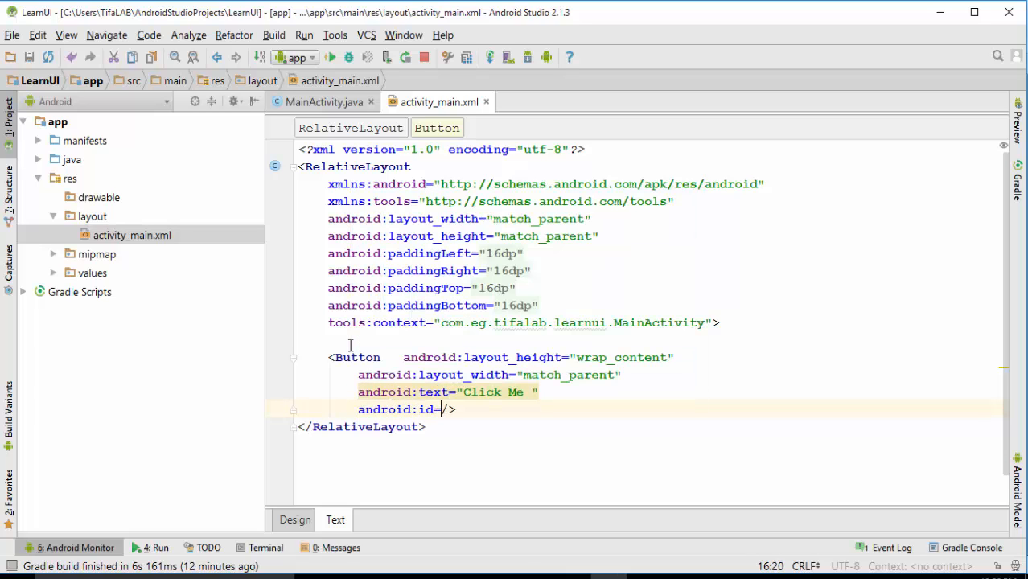
text(")
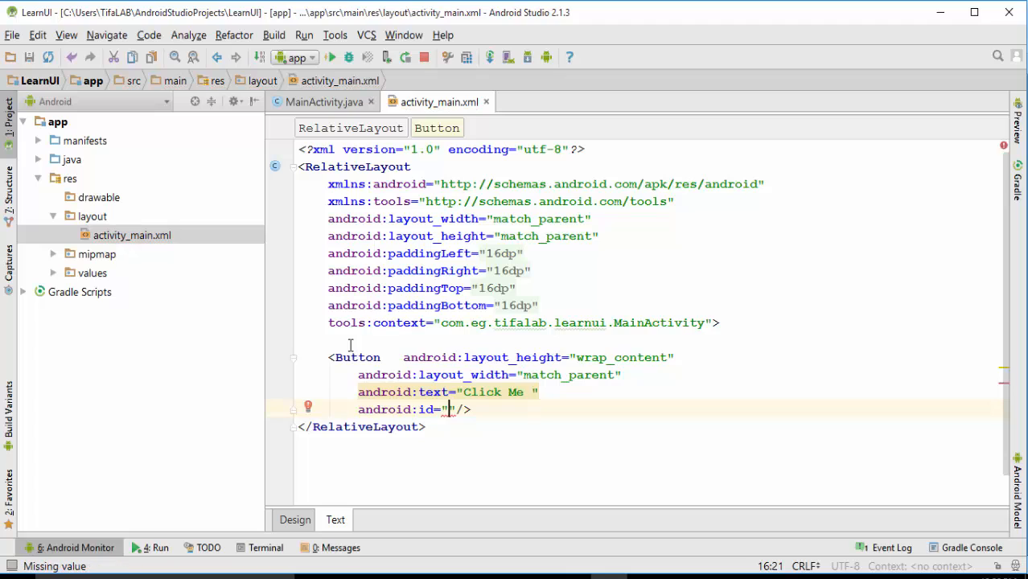
text(@)
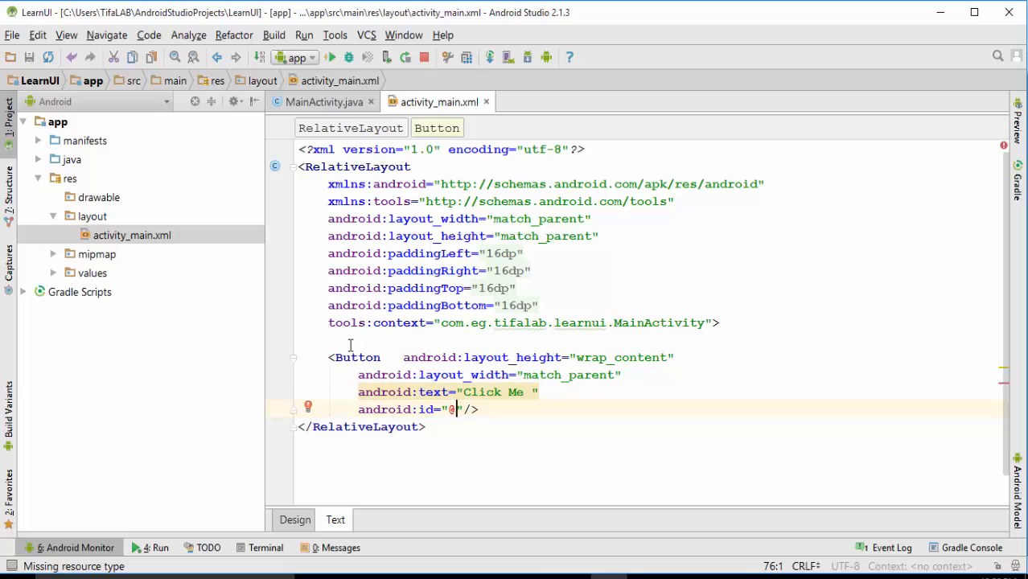
text(+)
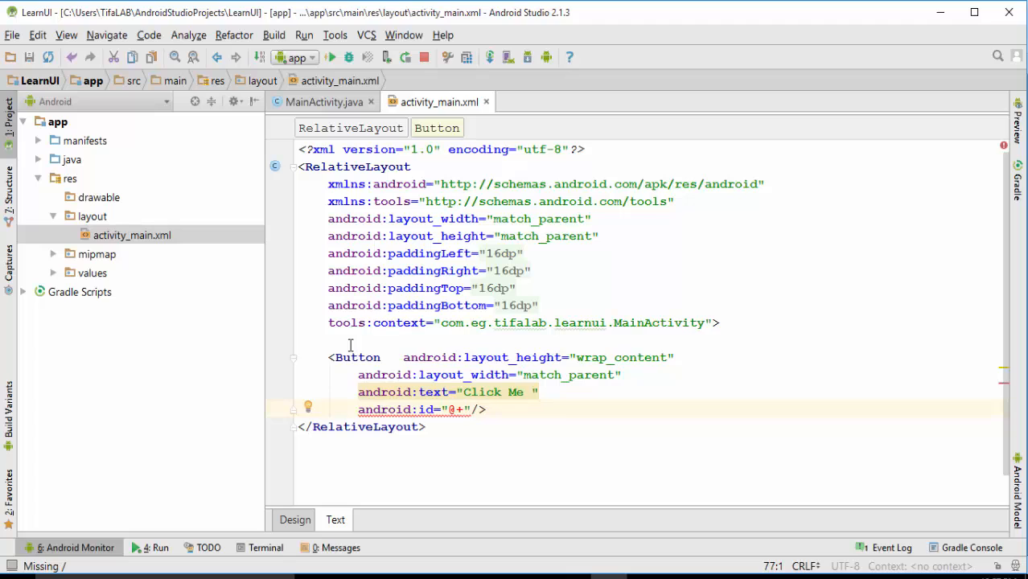
text(id/button1)
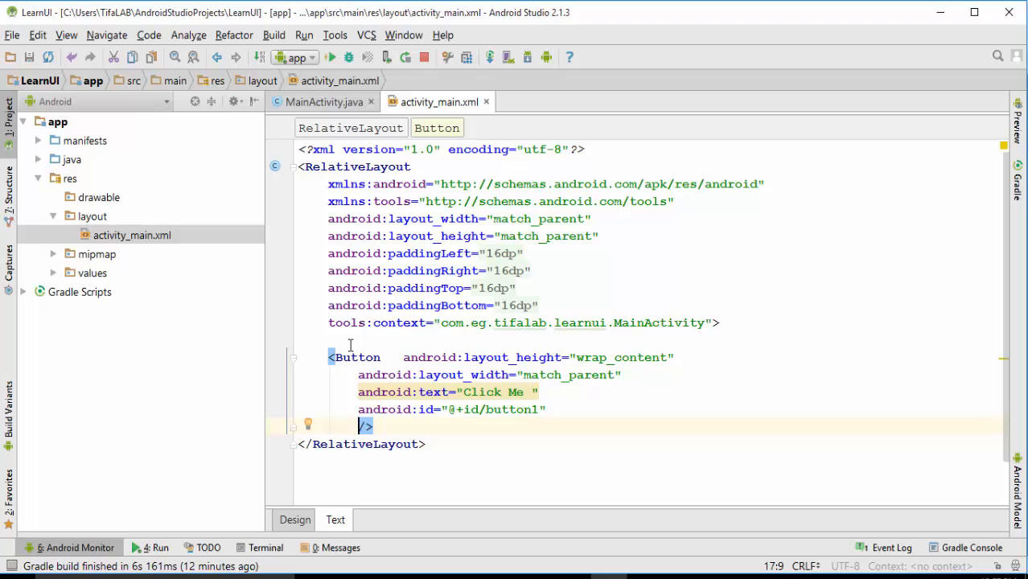
Set the Button's android:onClick to "CountClick" and select the handler name.
text(android:onClick="")
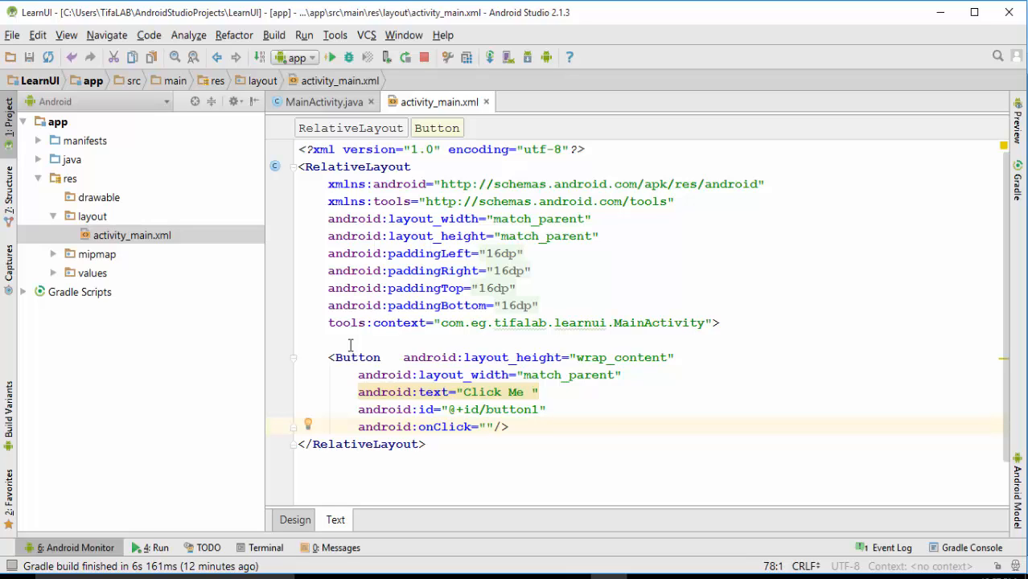
text(CountClick)
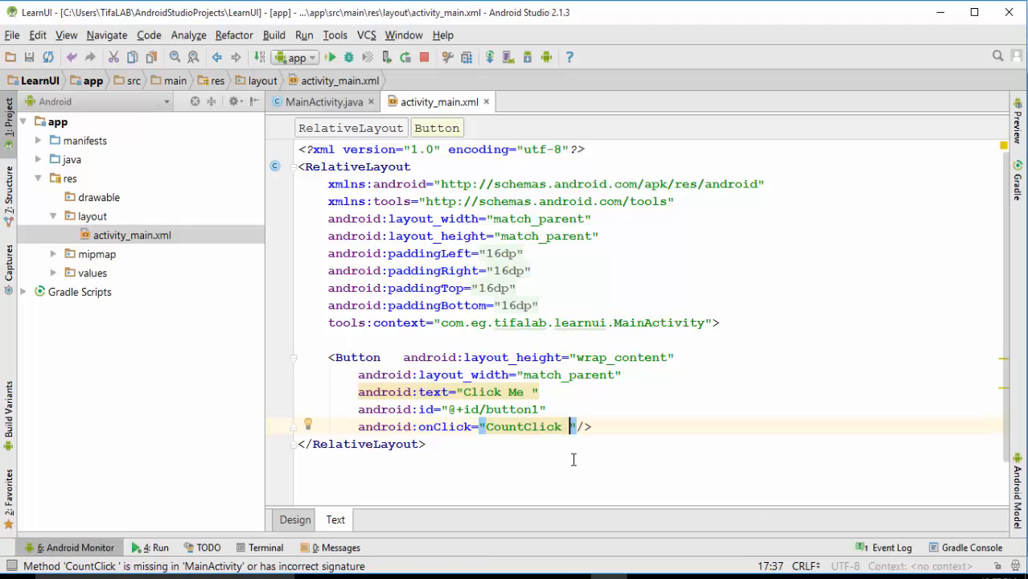
double_click(523, 426)
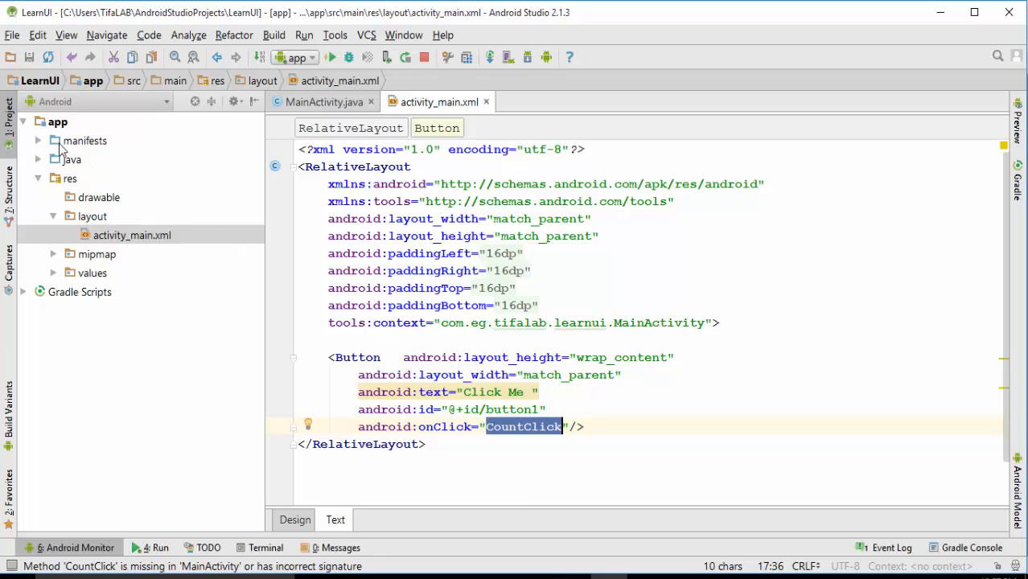
In MainActivity declare fields 'Button btn;' and 'int counter = 0;'.
click(70, 159)
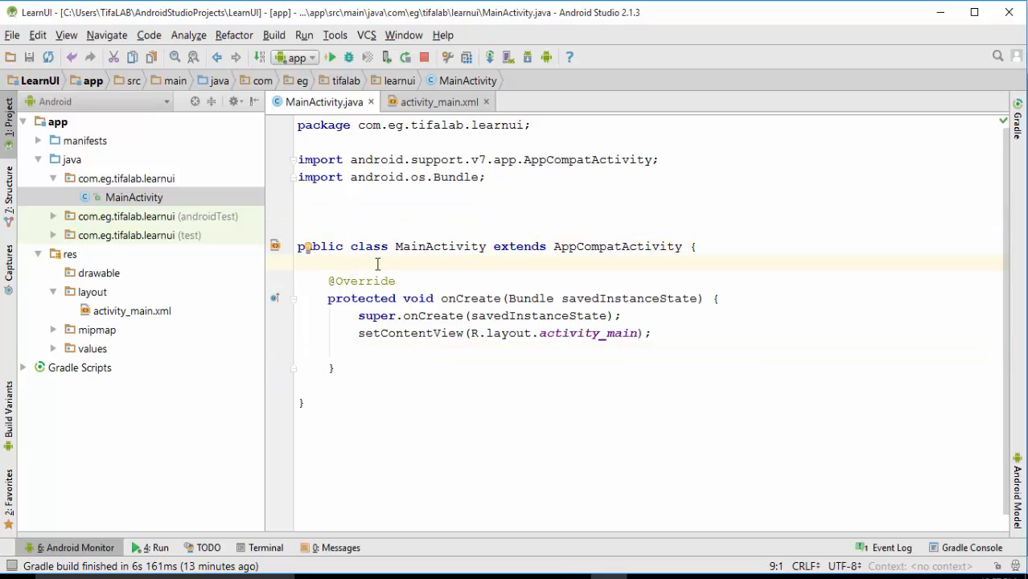
text(Button btn ;)
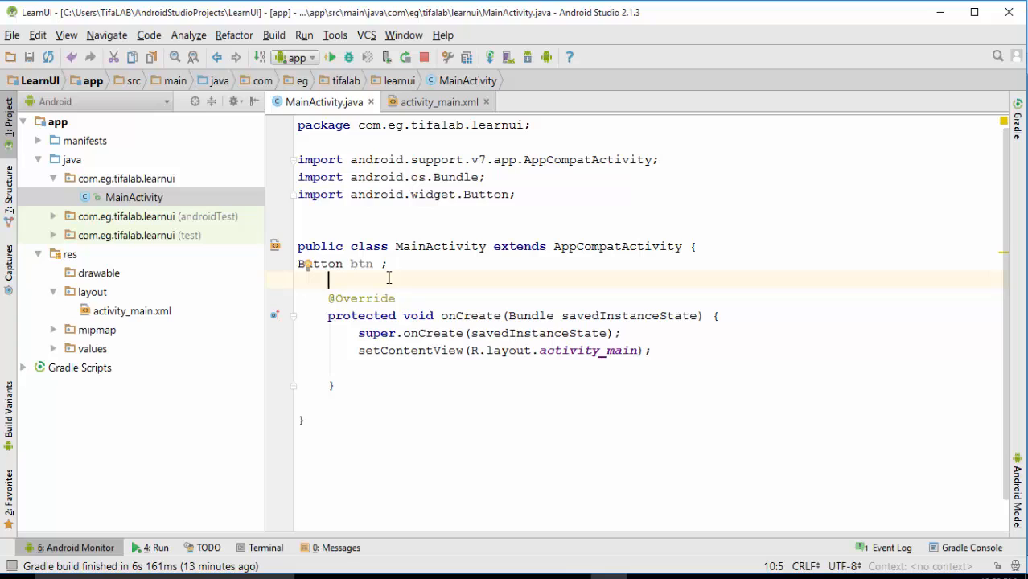
text(int)
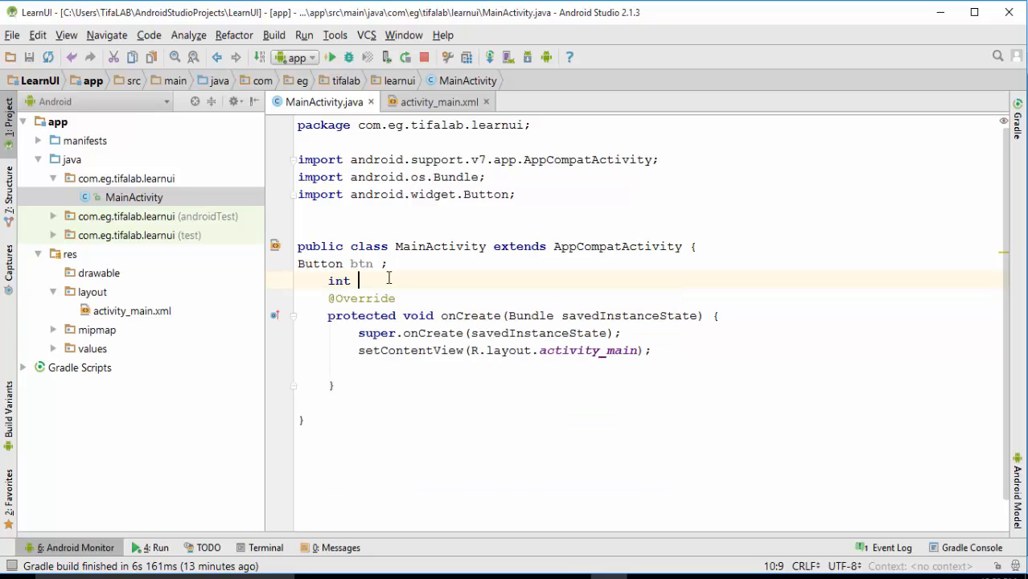
text(counter =)
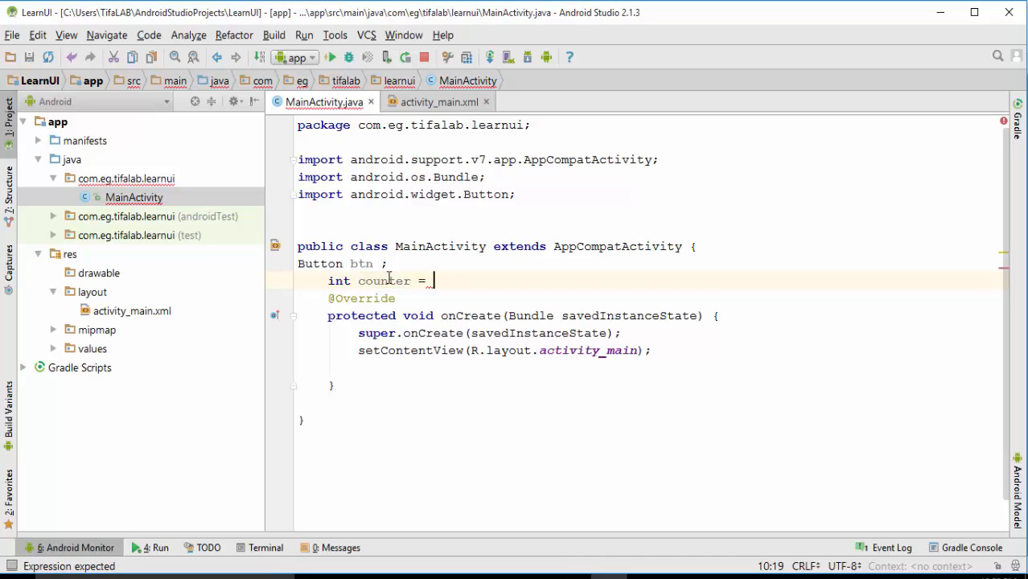
text(0 ;)
click(648, 367)
text(btn)
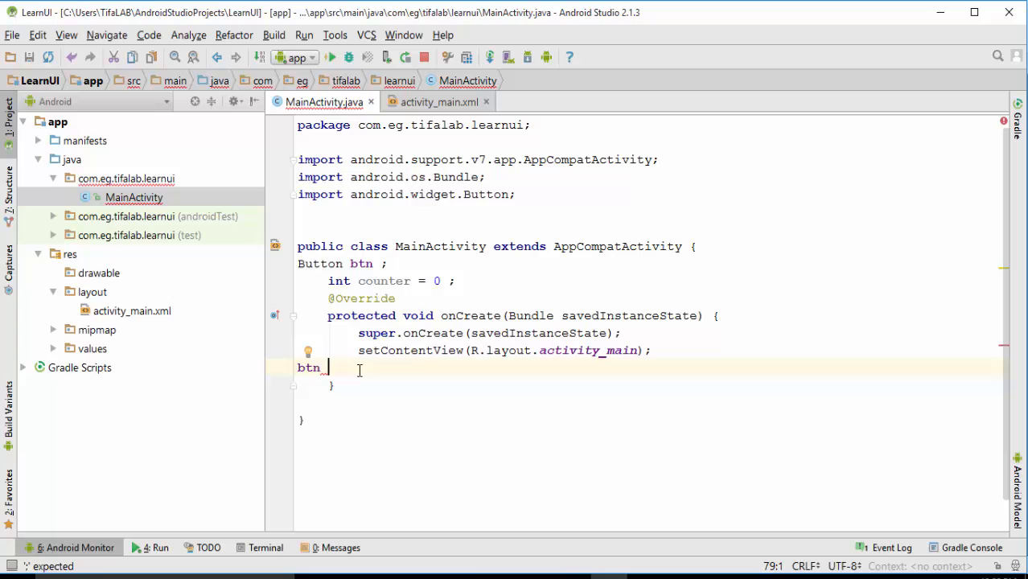
Assign btn = (Button) findViewById(R.id.button1); in onCreate.
text(= (Button) findViewById()
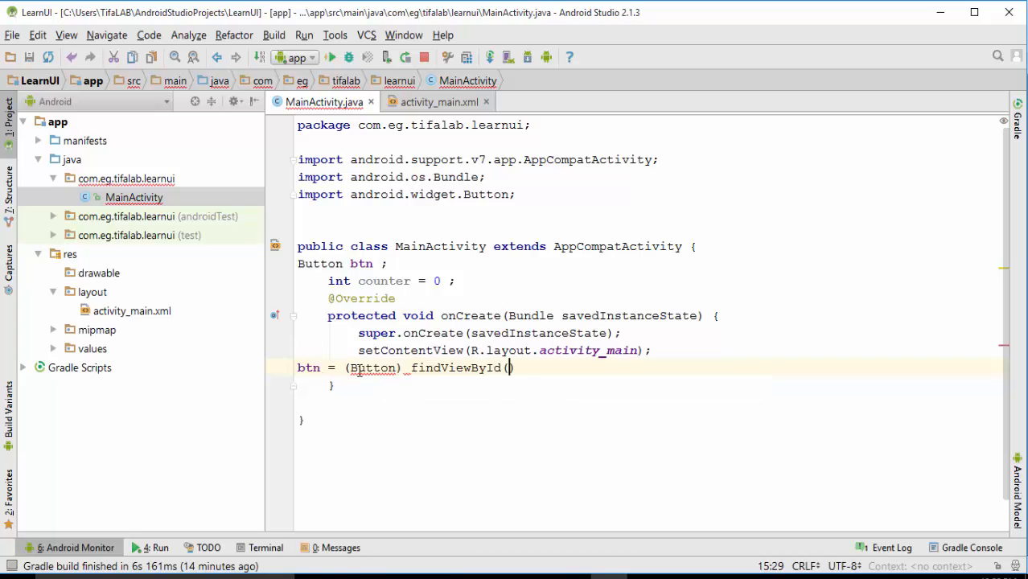
text(R.)
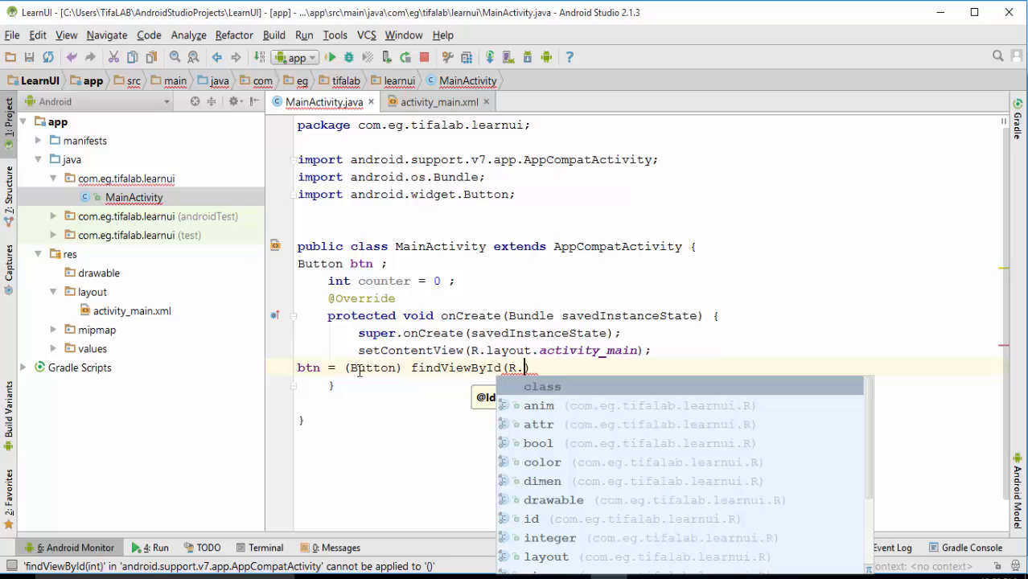
text(id.button1)
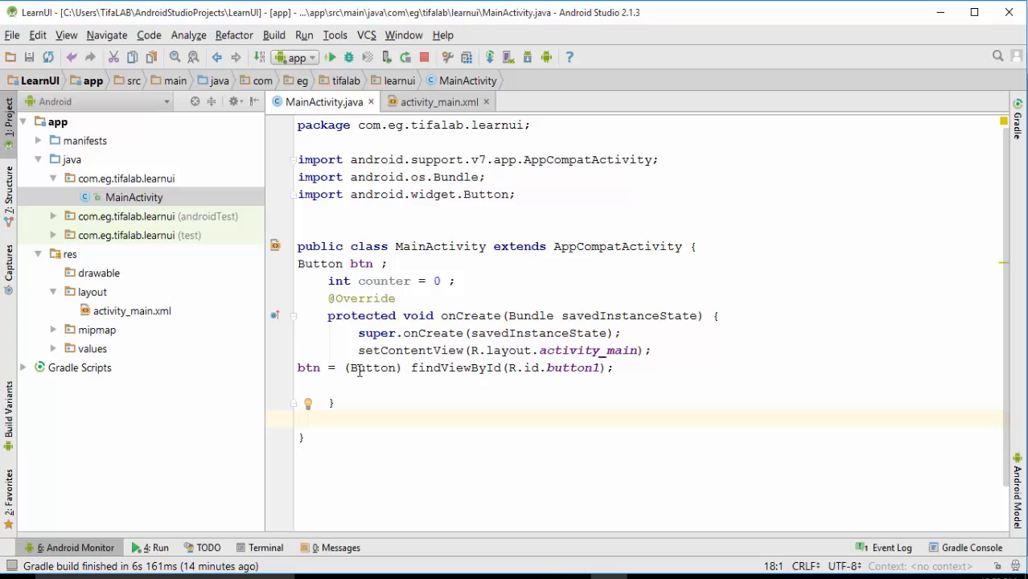
Write an empty public void CountClick(View v) method and import android.view.View.
text(P)
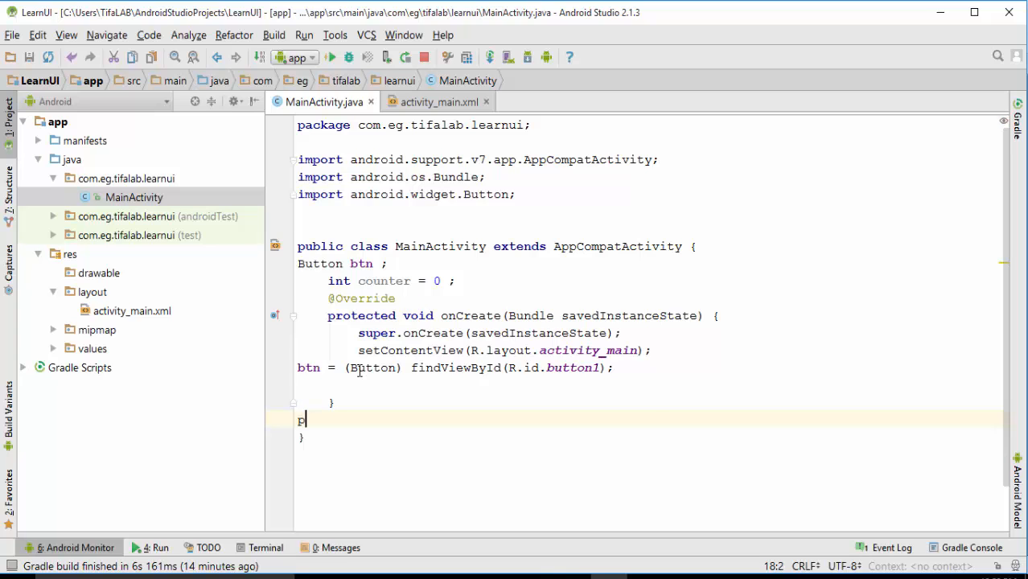
text(ublic)
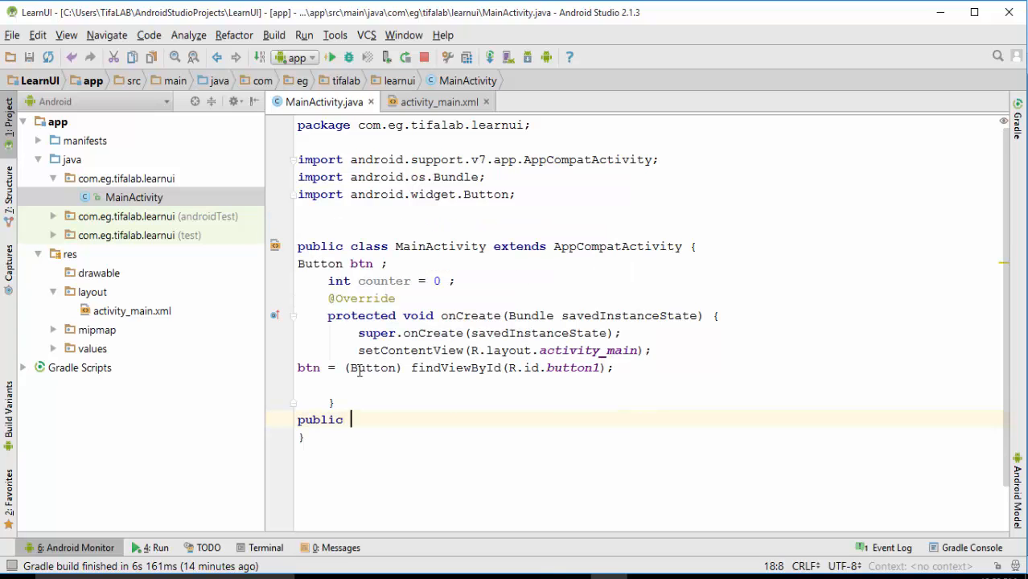
text(void CountClick)
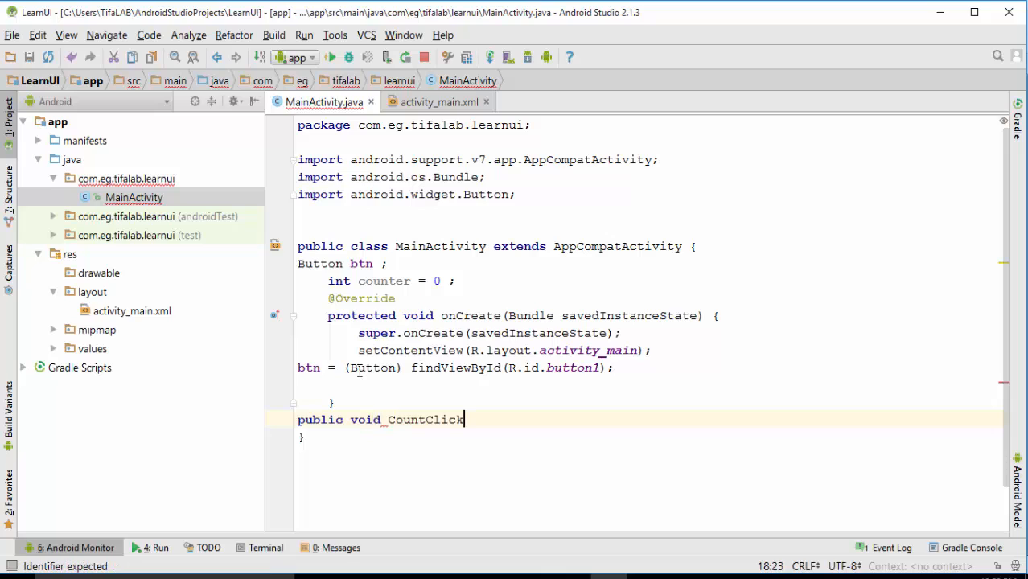
double_click(425, 419)
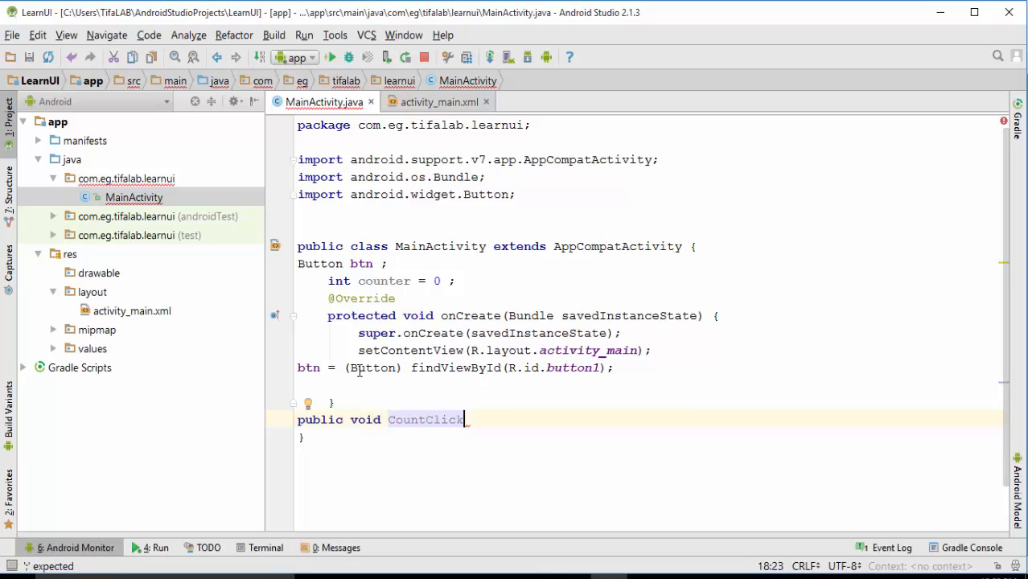
text(()
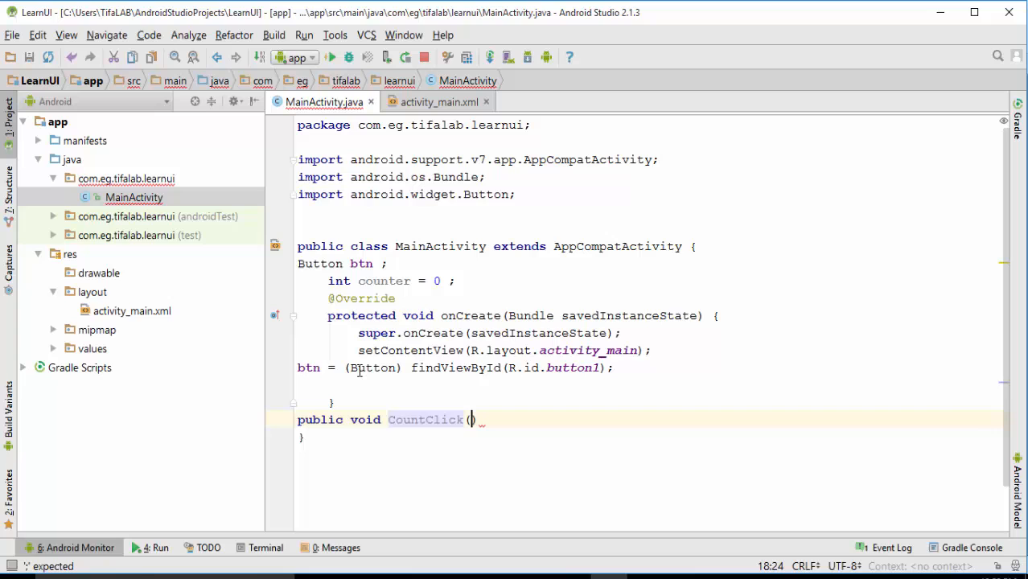
text(View)
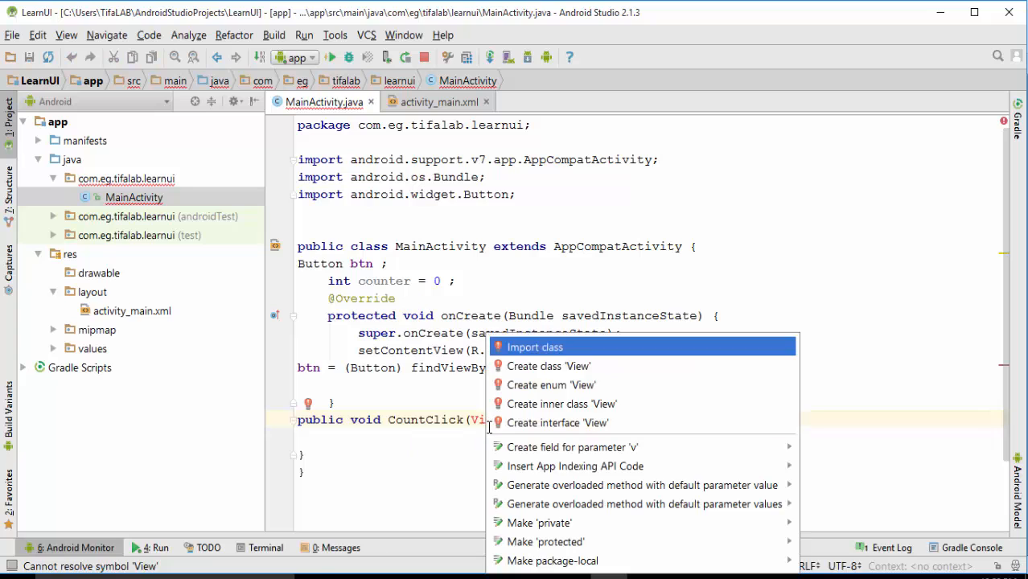
click(534, 347)
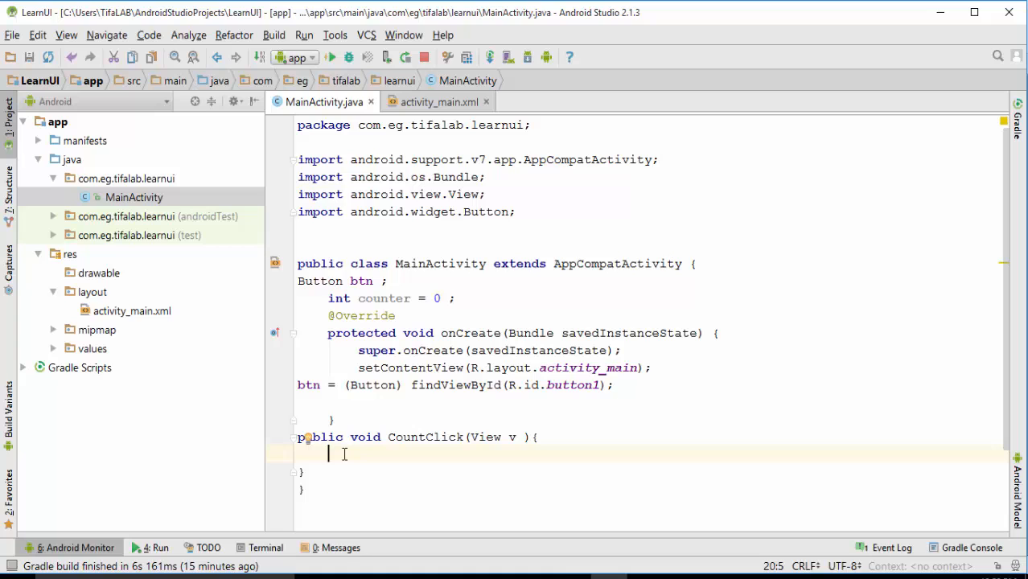
Make CountClick do counter++ and btn.setText("Clicks nu : " + String.valueOf(counter)), then run the app.
text(counte)
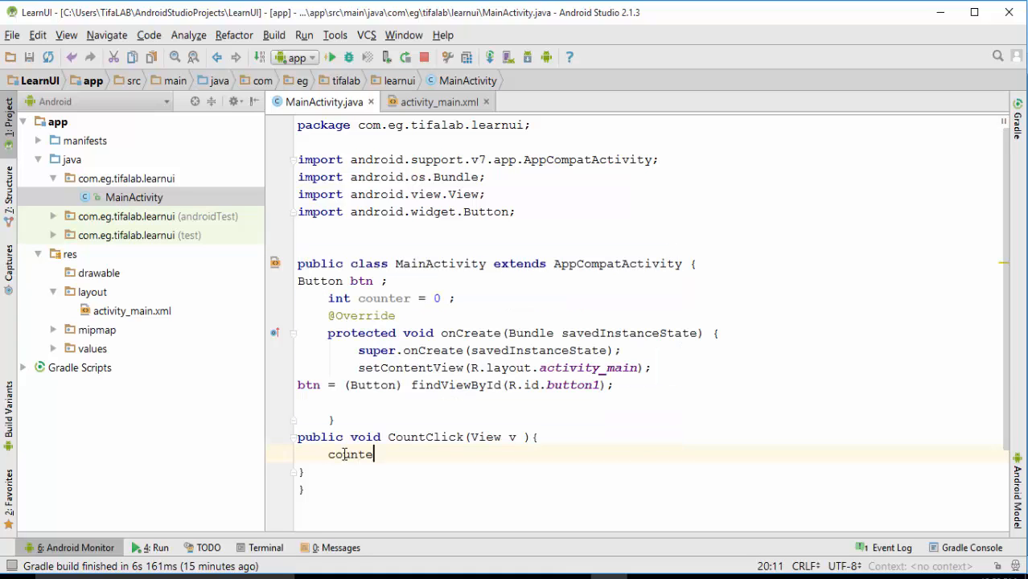
text(r++;)
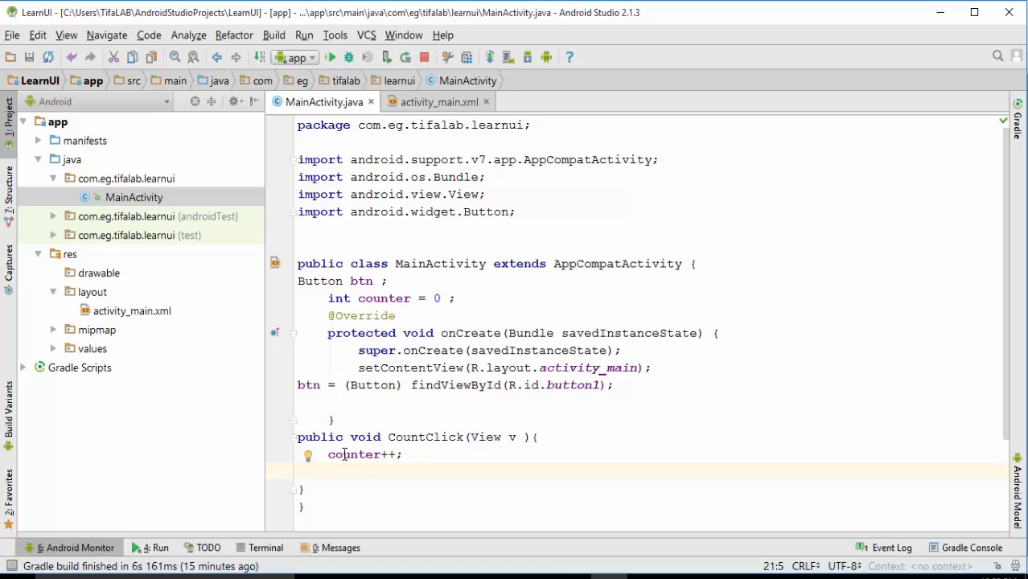
text(btn.setText("Clicks nu : " + );)
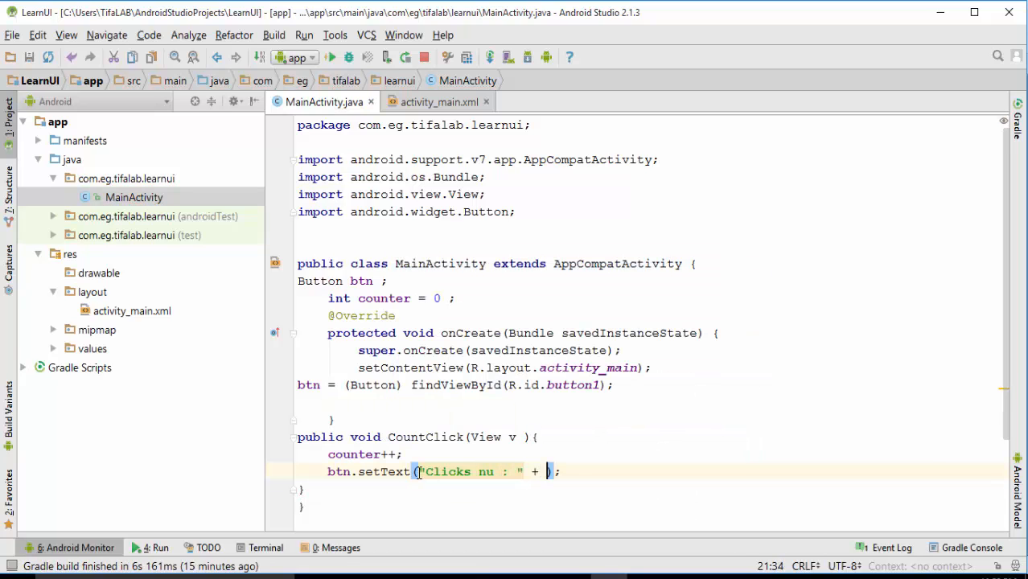
text(String.valueOf(counter)
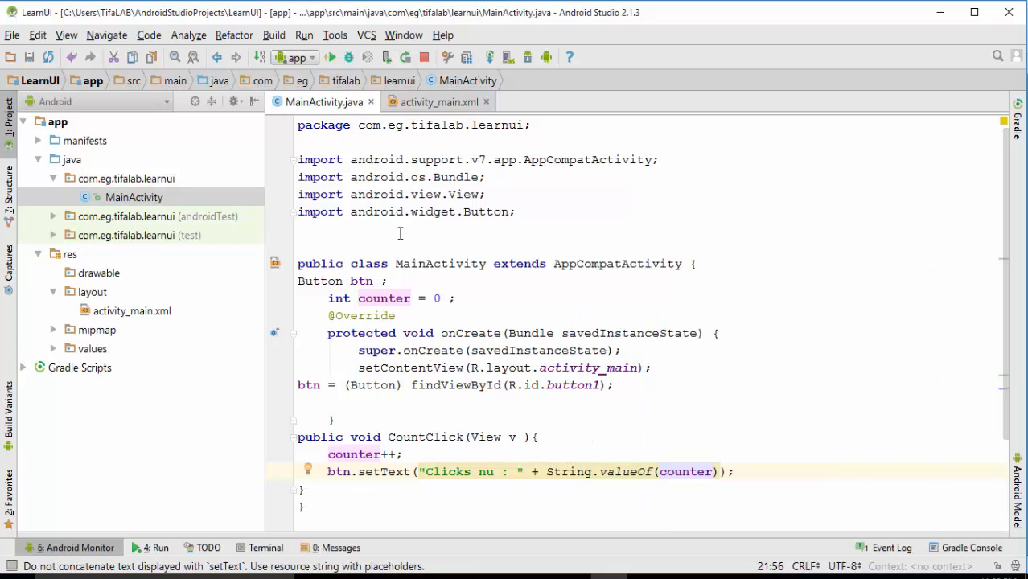
click(332, 57)
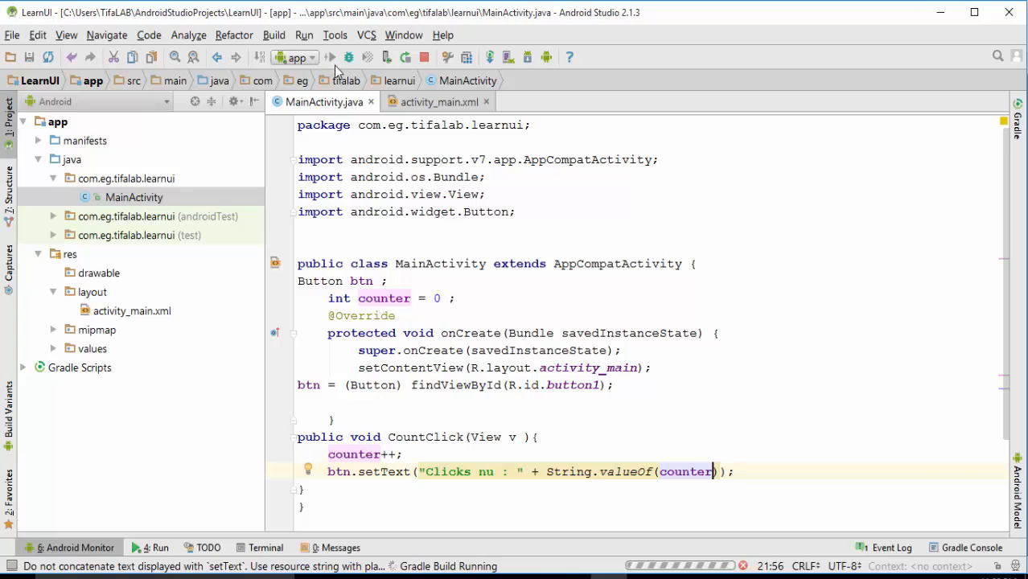
Launch the app on the Nexus 5 emulator and tap CLICK ME repeatedly to raise the count.
click(348, 56)
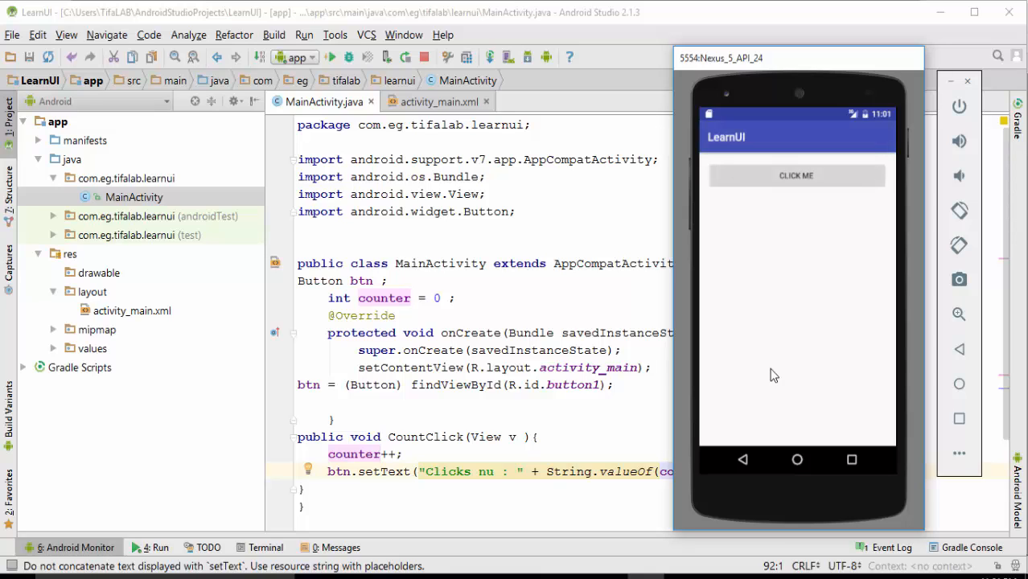
mouse_move(773, 183)
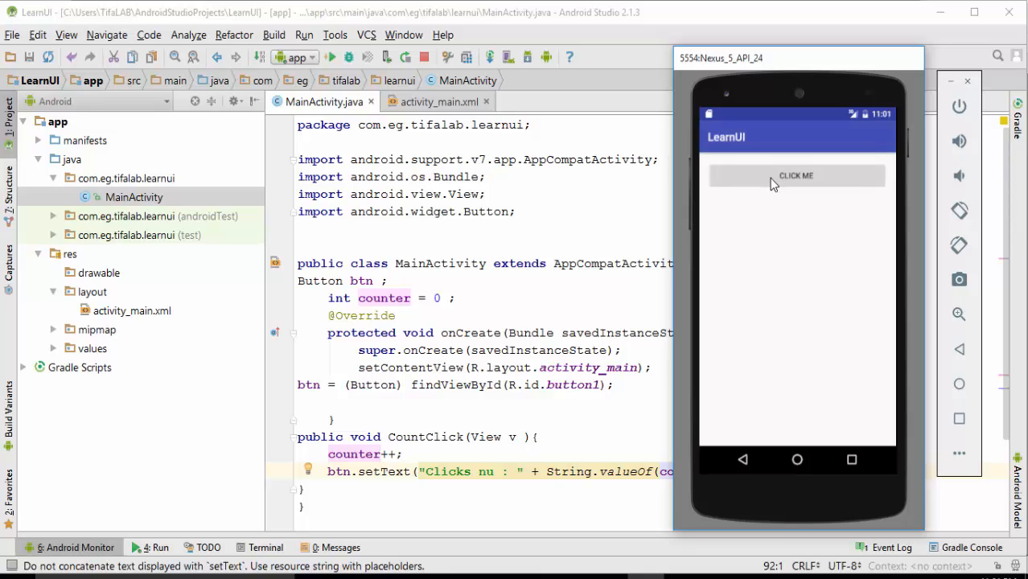
mouse_move(756, 186)
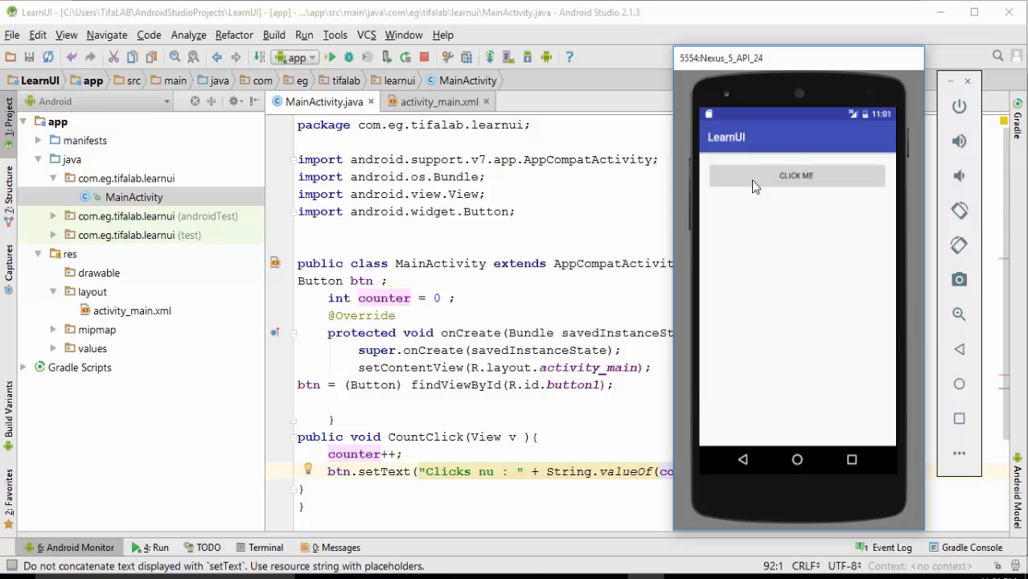
click(796, 176)
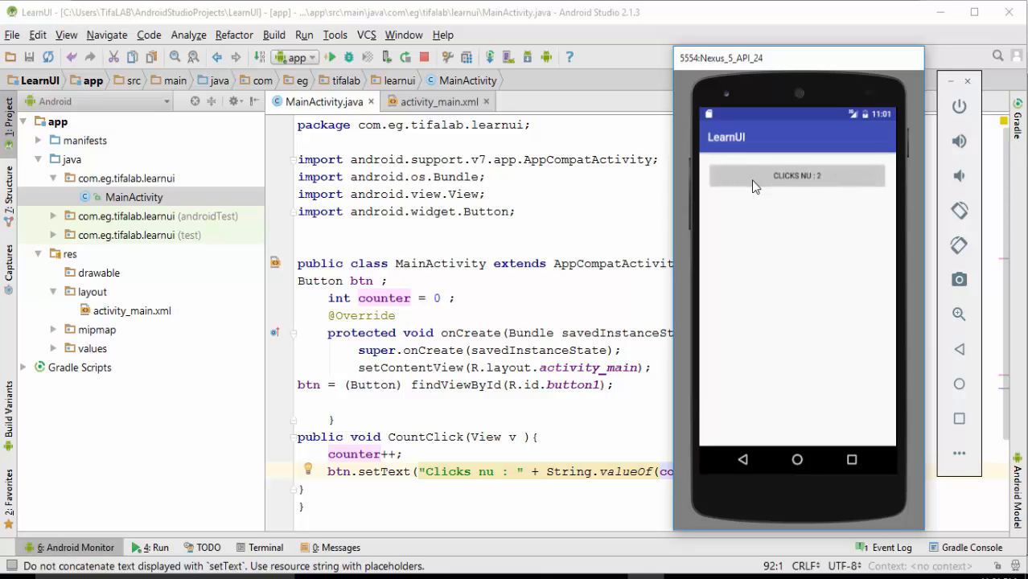
click(796, 175)
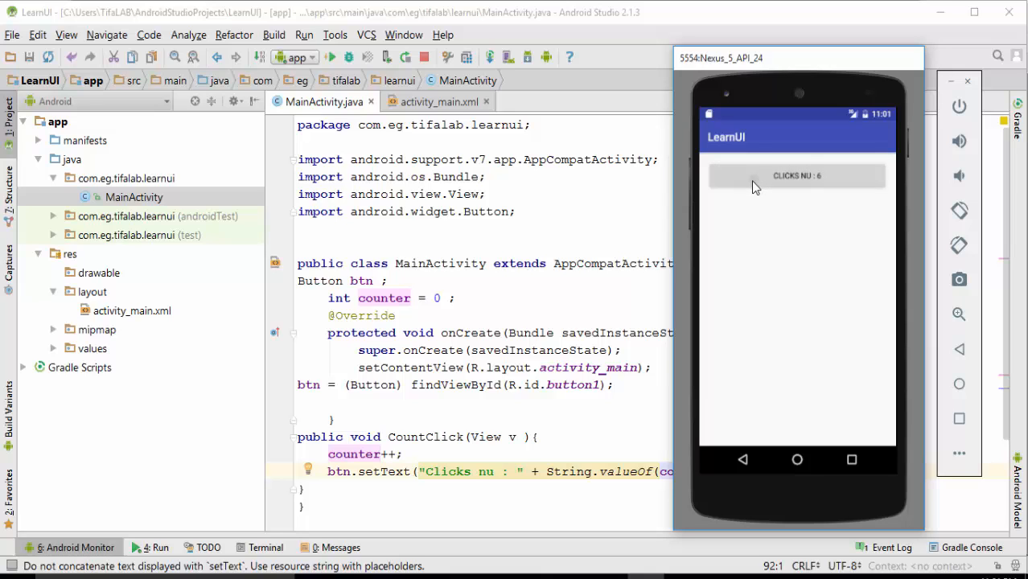
click(796, 175)
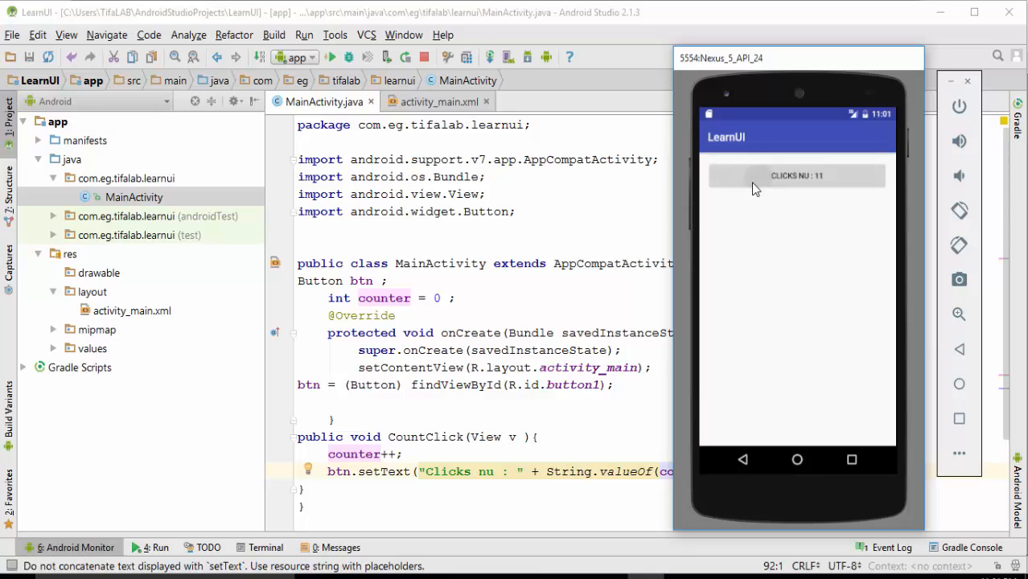